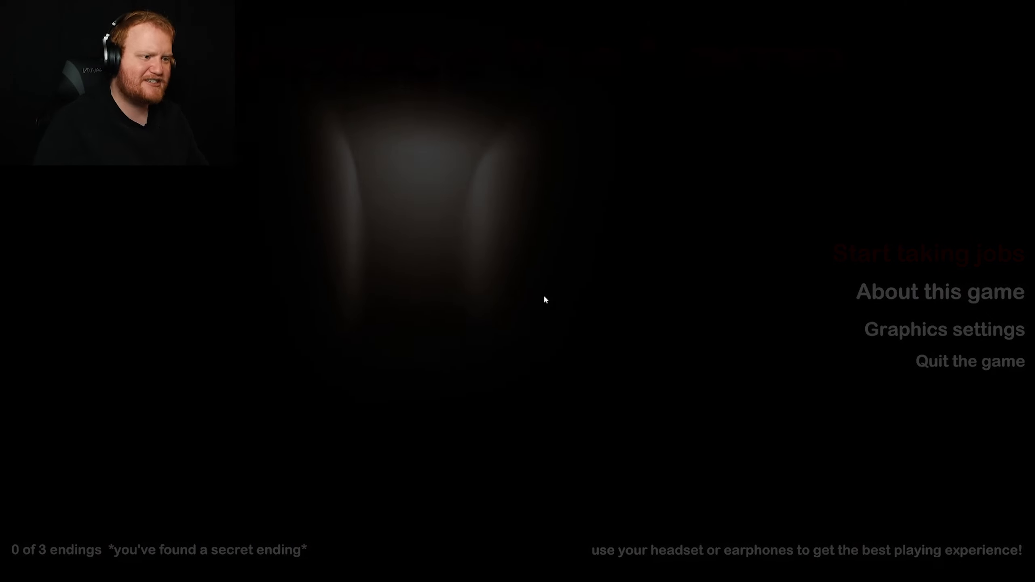
click(929, 253)
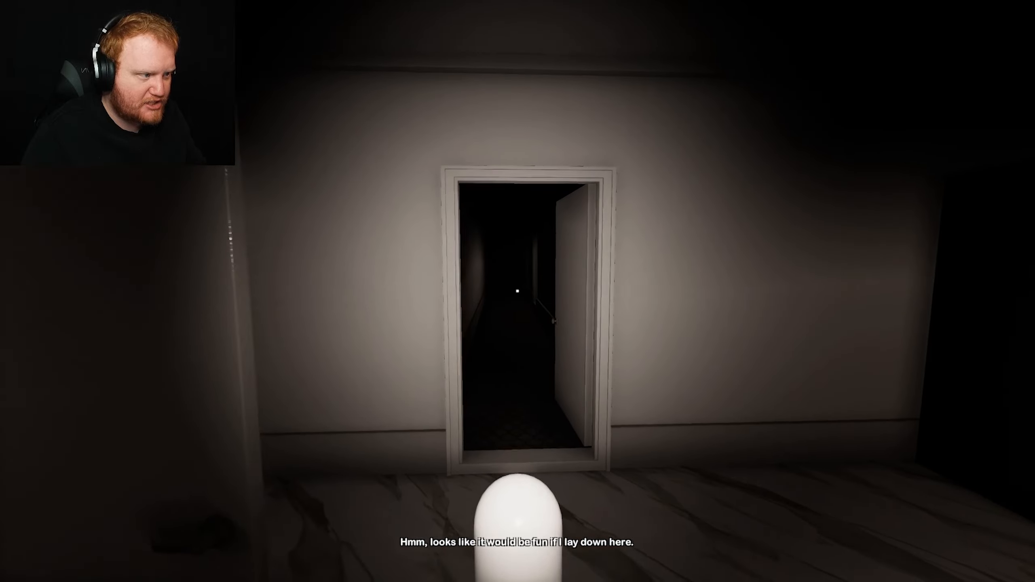
key(w)
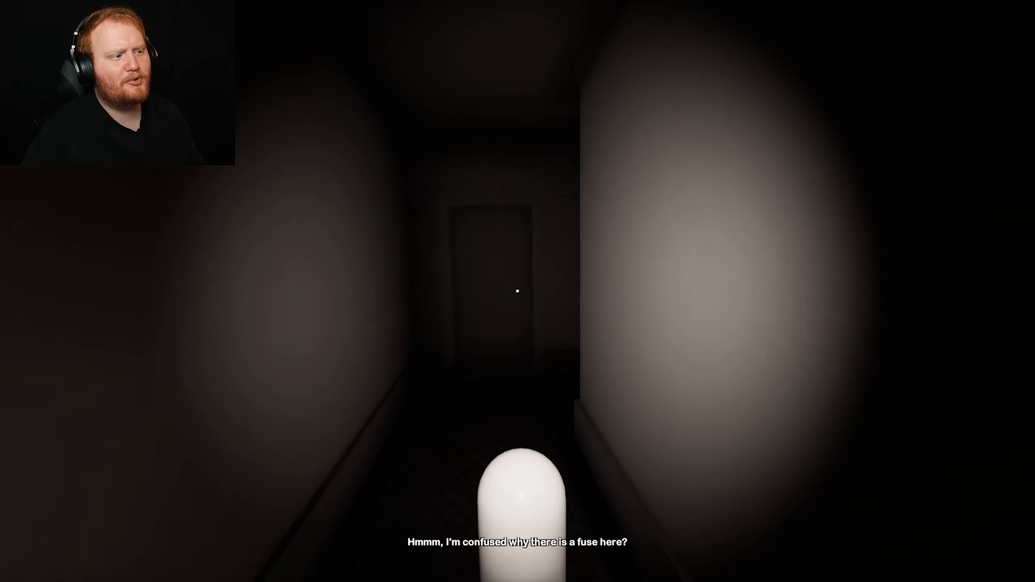
key(w)
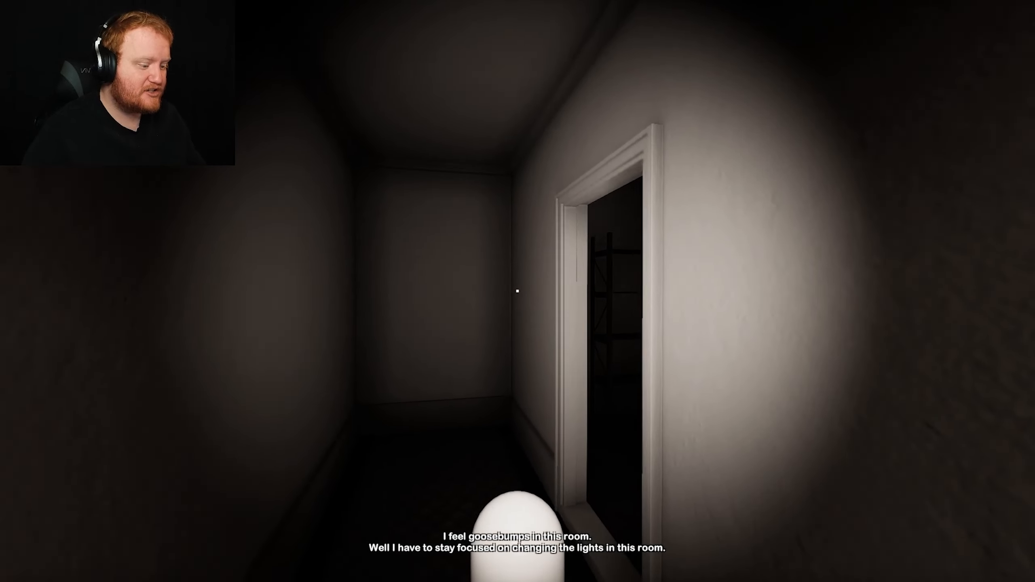
mouse_move(516, 291)
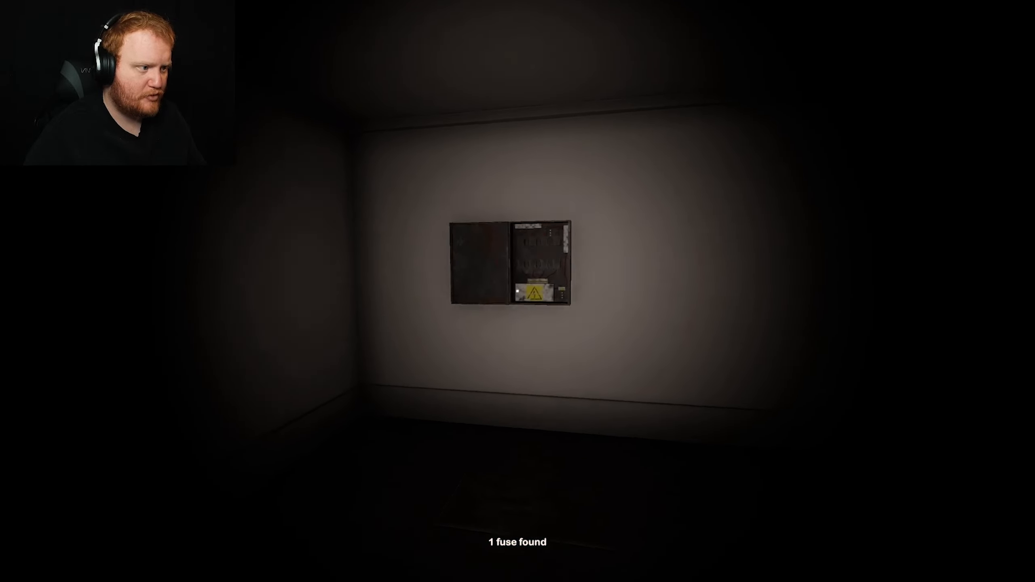
click(533, 263)
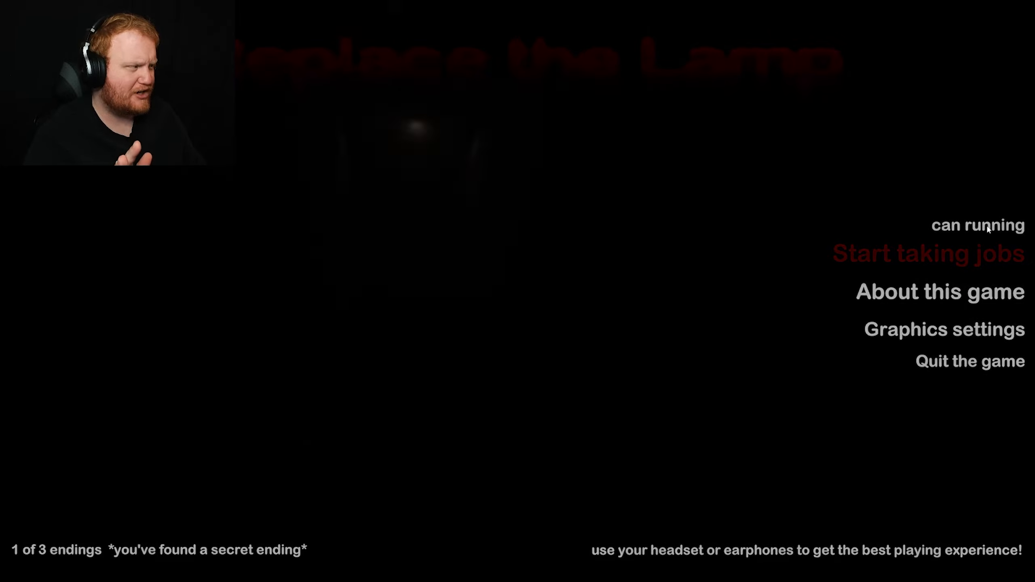
click(930, 254)
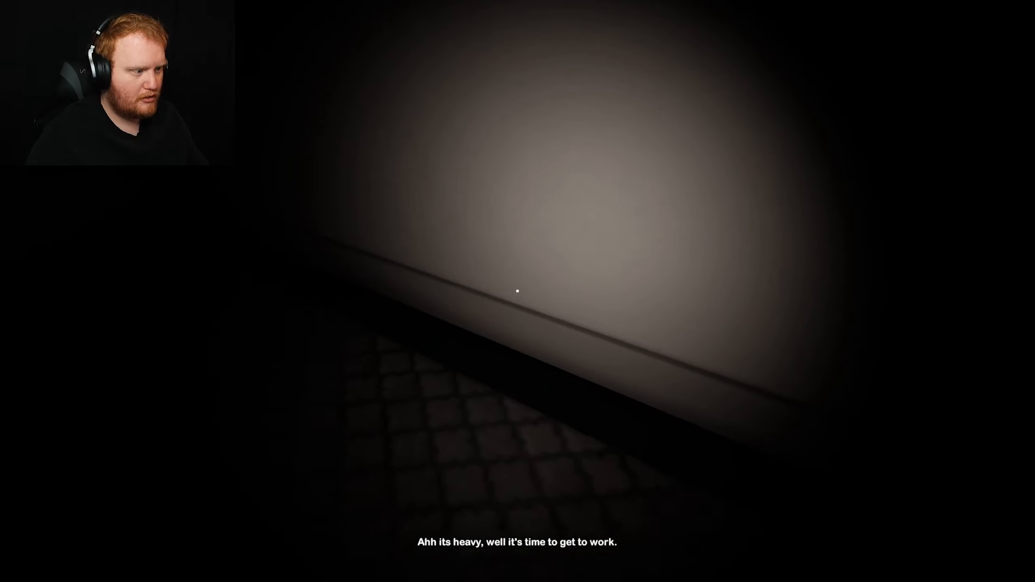
mouse_move(517, 291)
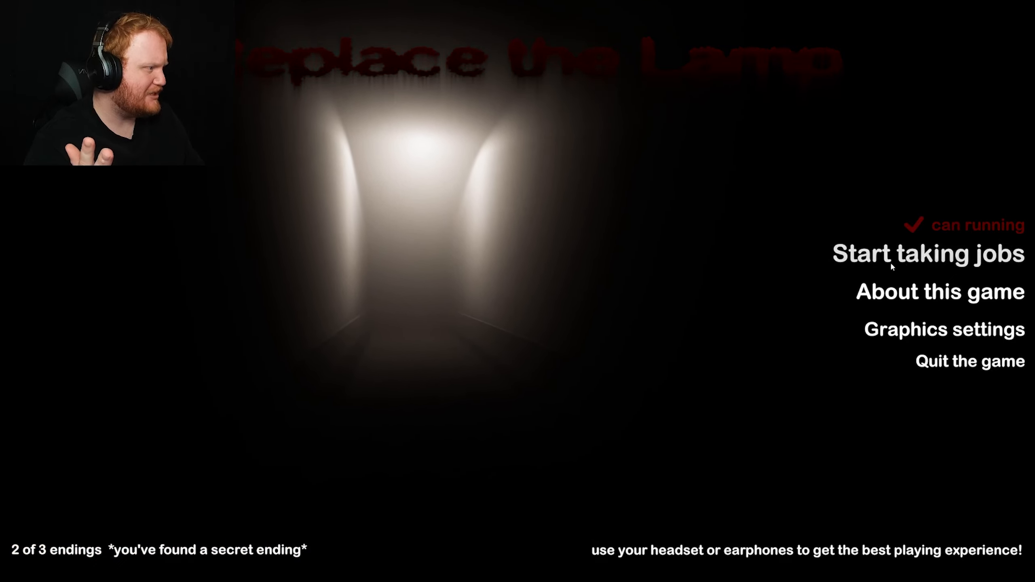
click(926, 253)
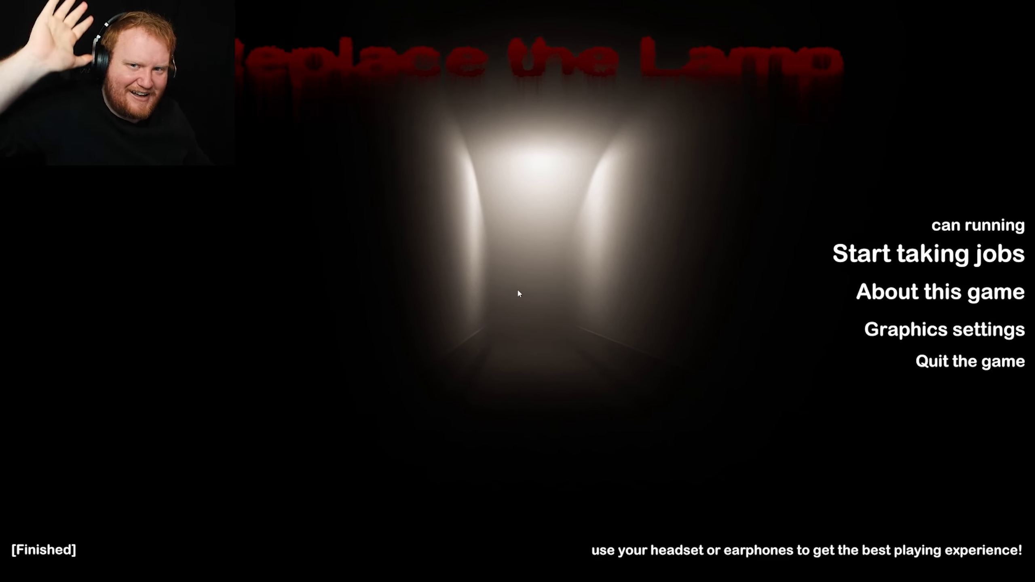
click(926, 253)
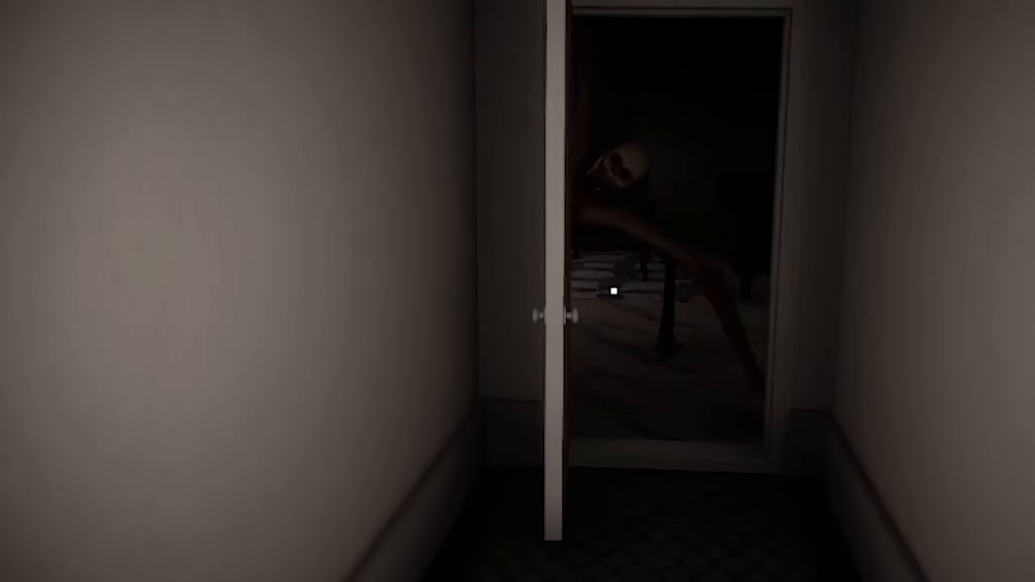